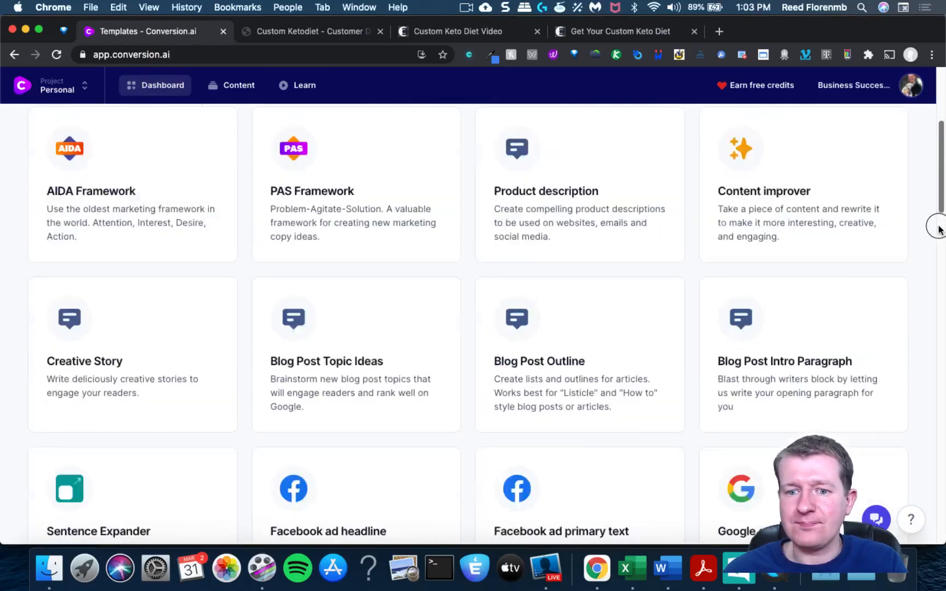
# Step: Scroll the templates dashboard until the Amazon product features (bullets) card is visible
pyautogui.scroll(-3)
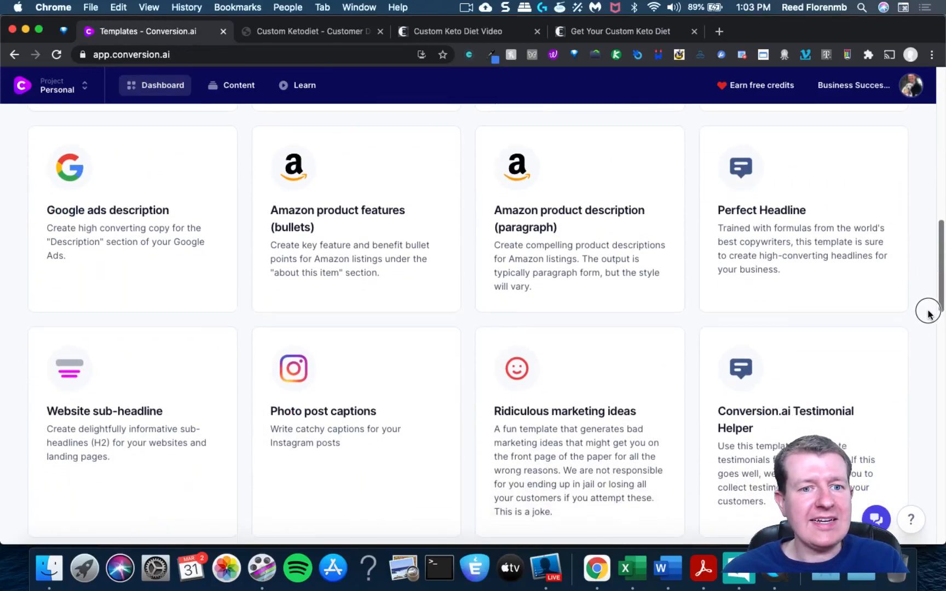
# Step: Enter product name 'Custom Keto Diet' and paste the eight-week nutritionist meal plan description as product info
pyautogui.click(338, 218)
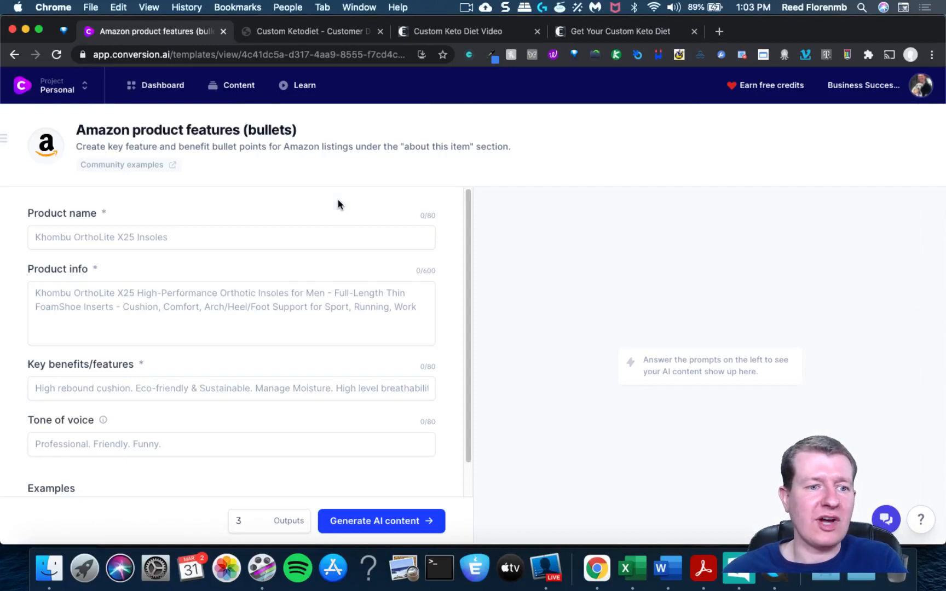
pyautogui.click(231, 238)
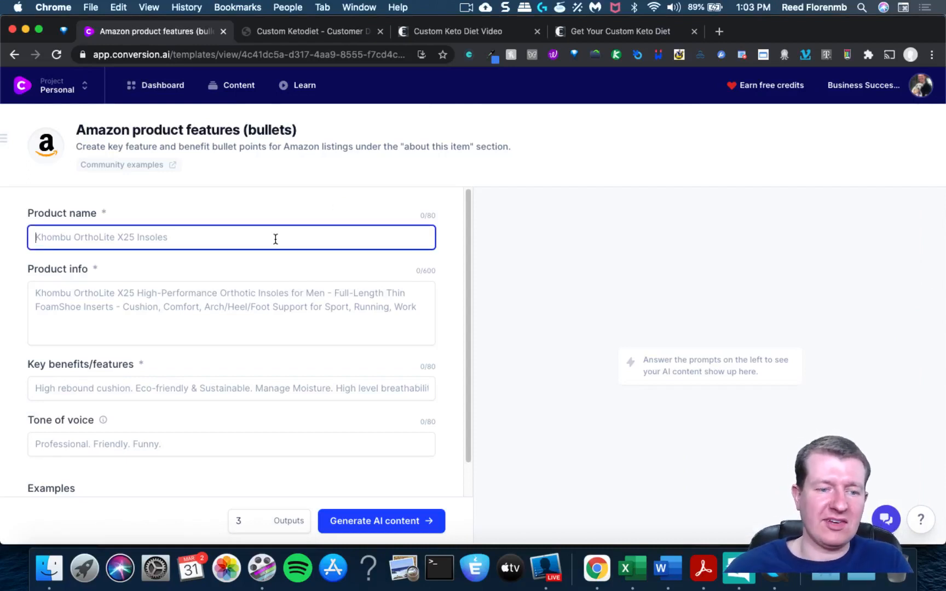
pyautogui.write('Custom Keto Deit')
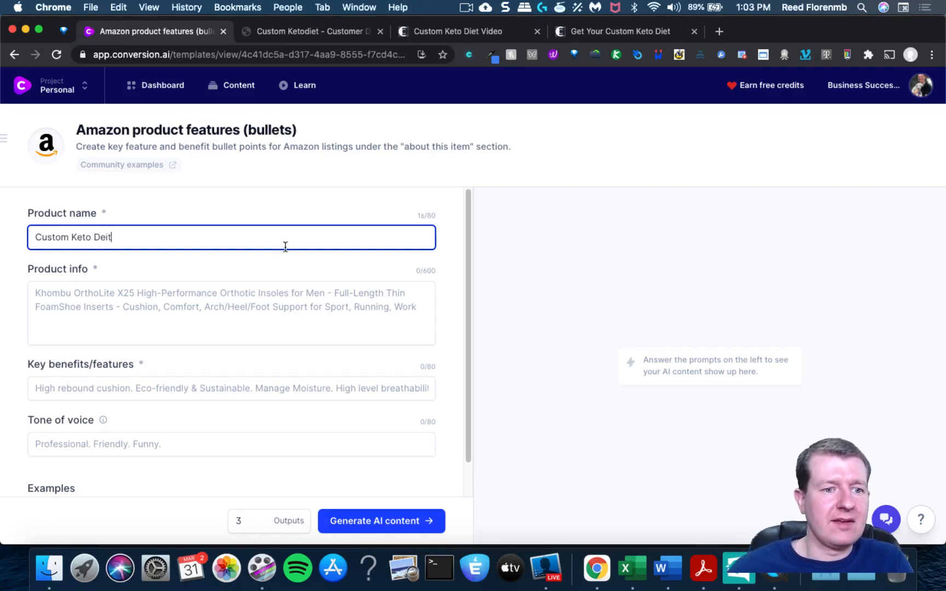
pyautogui.write('Custom Keto Diet')
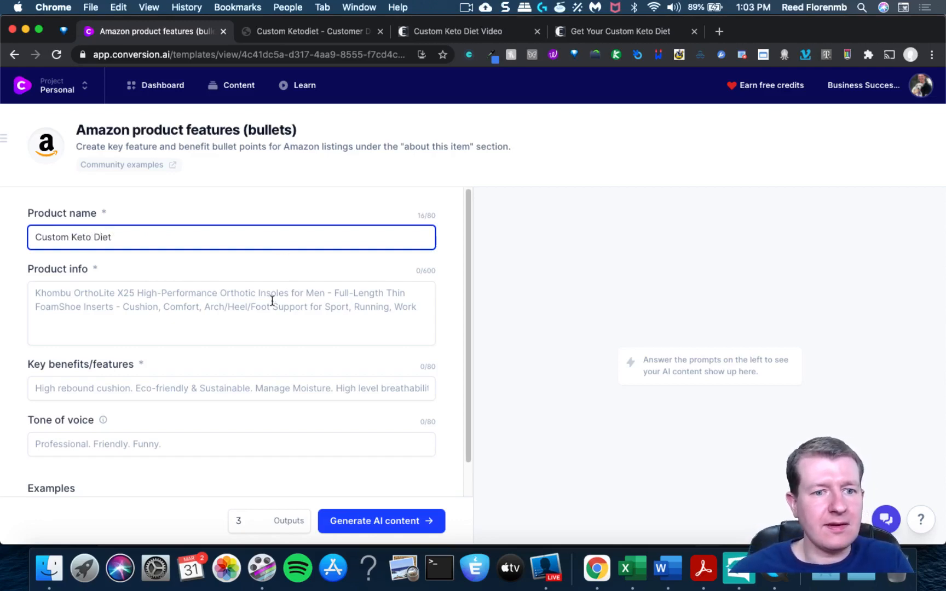
pyautogui.write('An eight-week meal plan created based on the expertise of certified nutritionists, personal trainers, and chefs.')
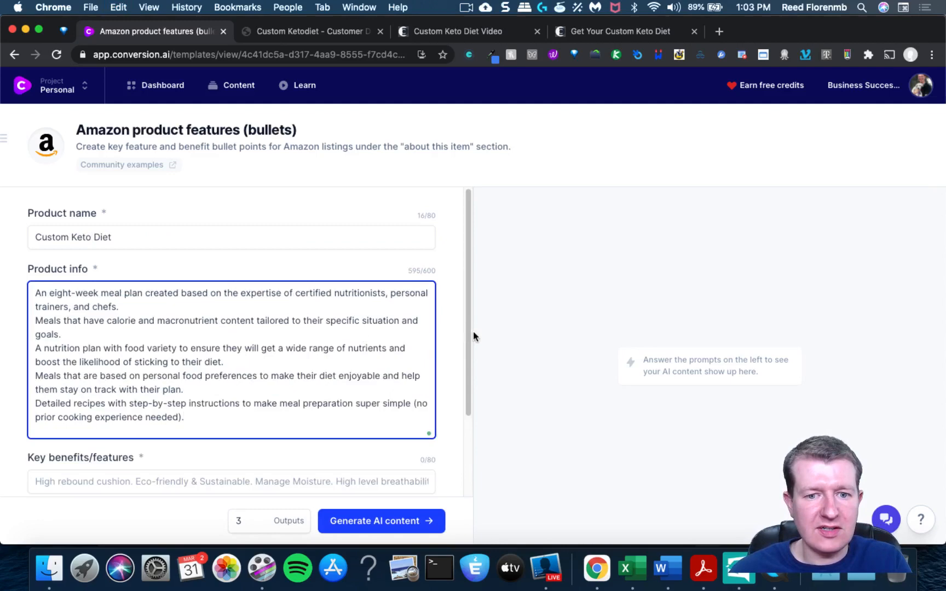
pyautogui.scroll(-3)
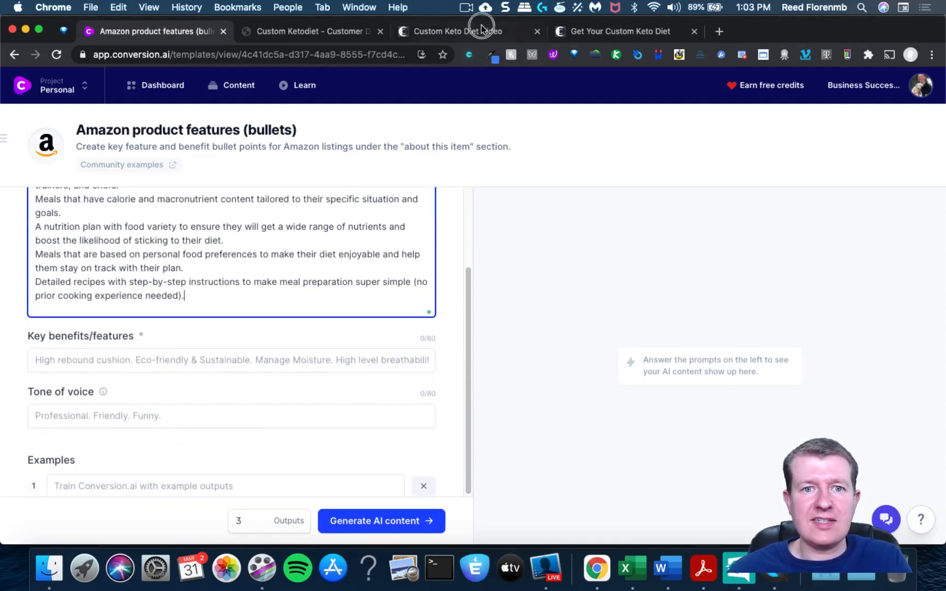
# Step: View the Custom Keto Diet sales page's Reason #1 about significantly increased fat burning
pyautogui.click(618, 31)
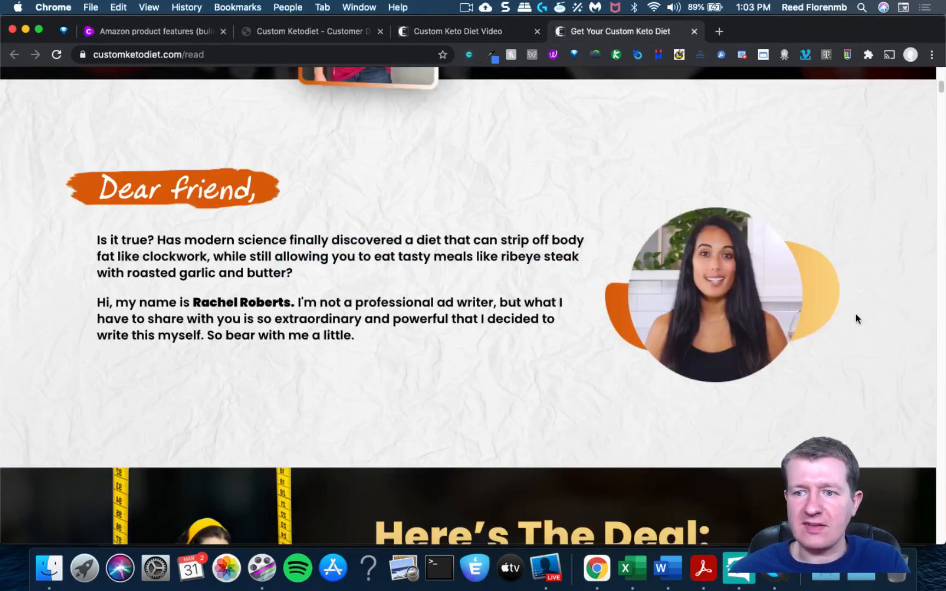
pyautogui.scroll(-3)
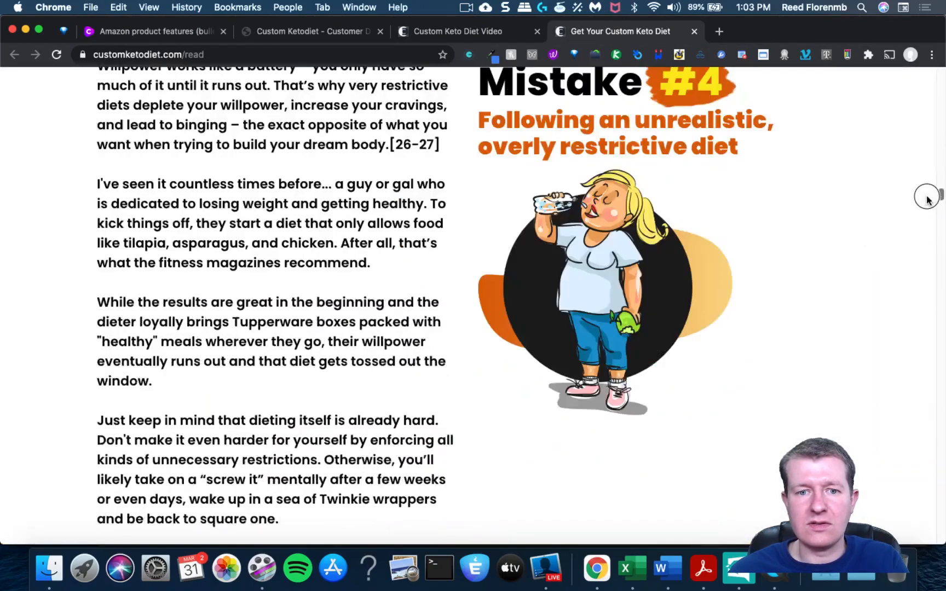
pyautogui.scroll(-3)
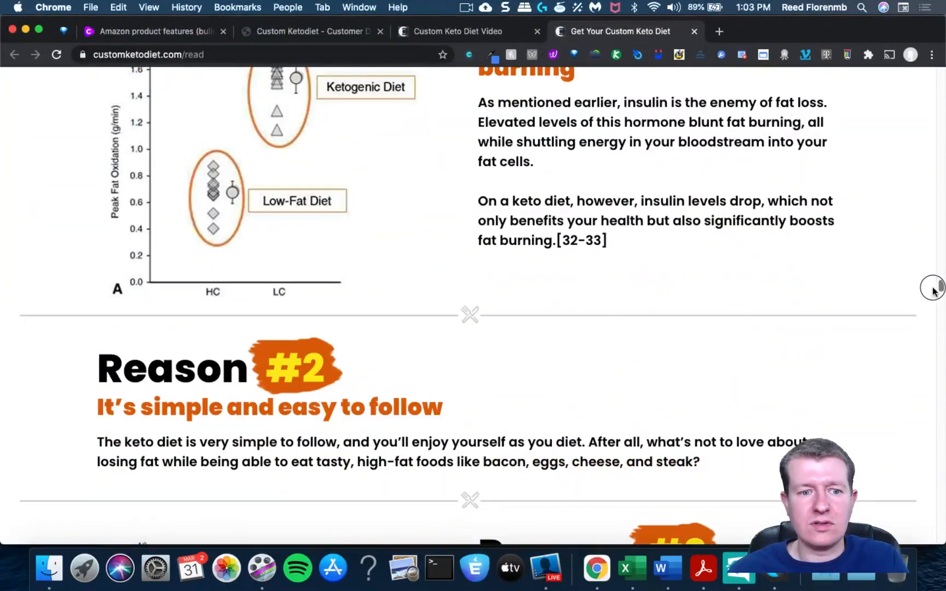
pyautogui.scroll(3)
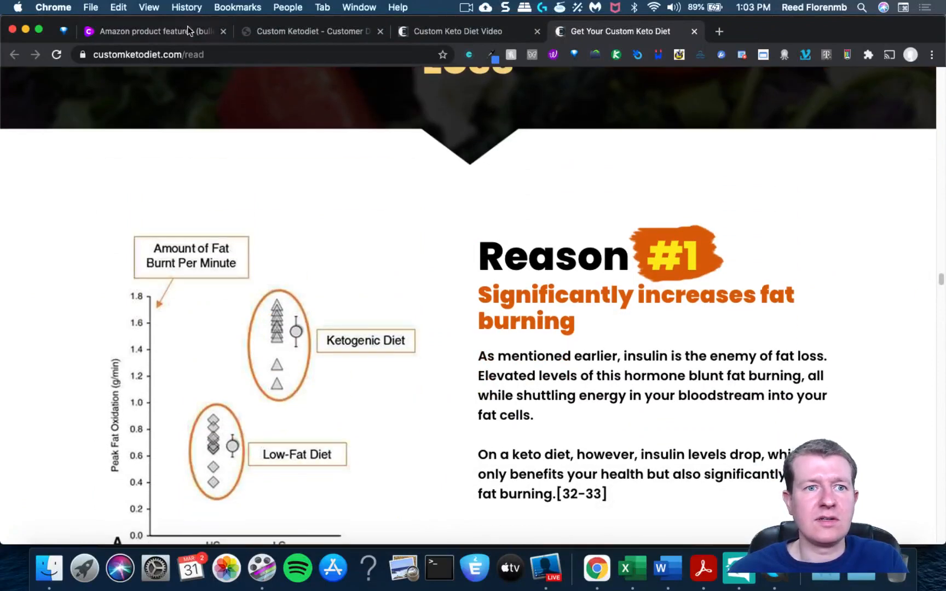
# Step: Add 'Increased fat burning,' to key benefits, then check the sales page for more benefits
pyautogui.click(148, 30)
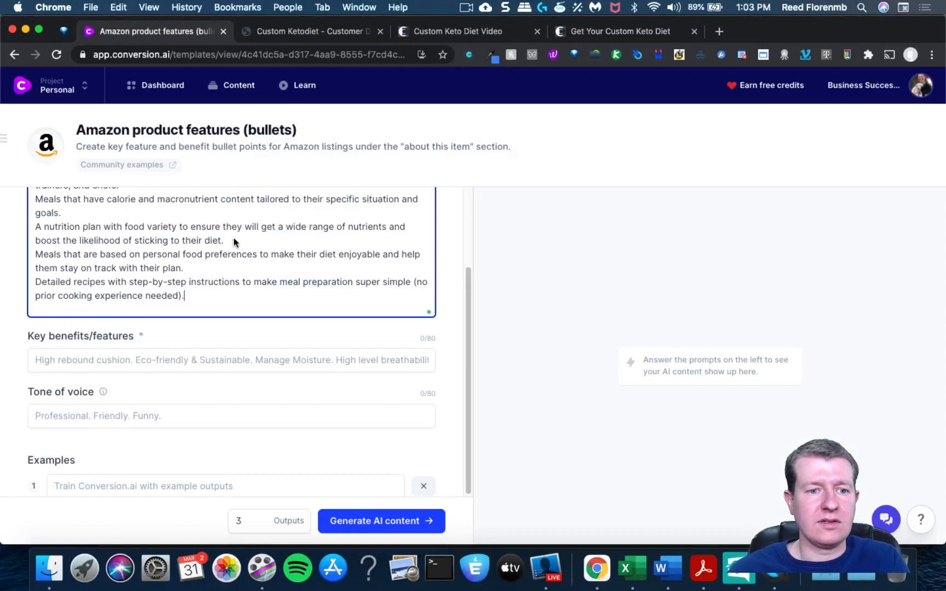
pyautogui.write('INcr')
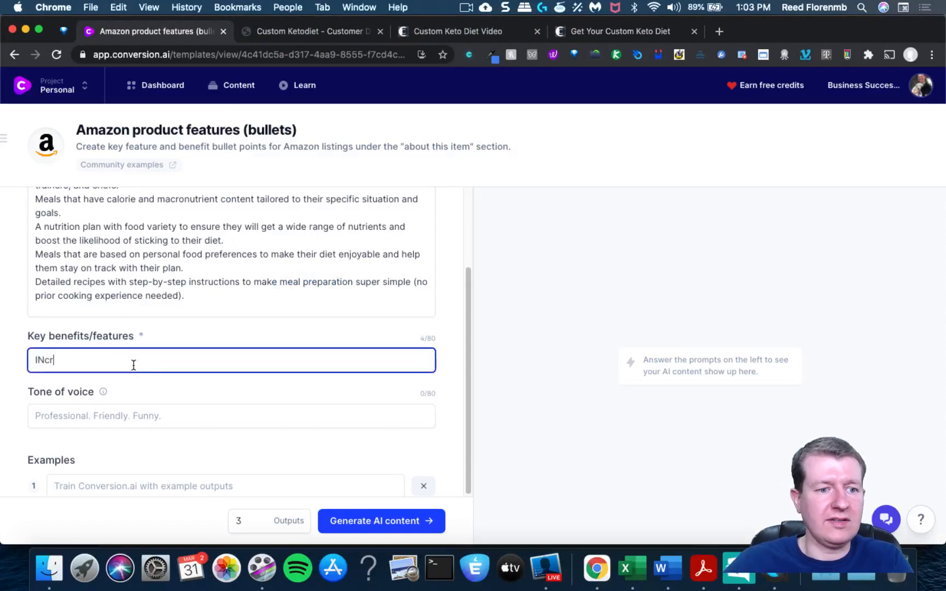
pyautogui.write('Increased fa')
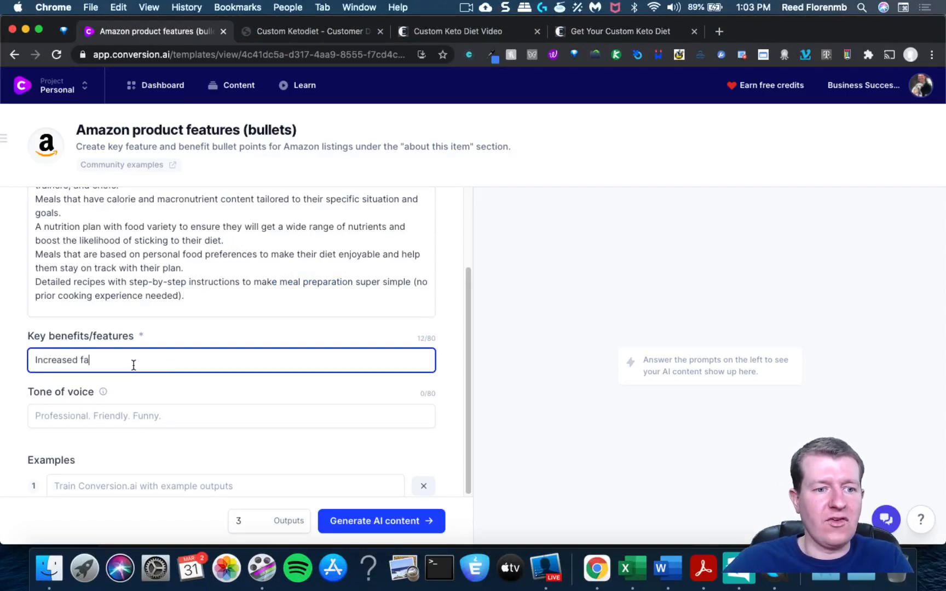
pyautogui.write('t burning,')
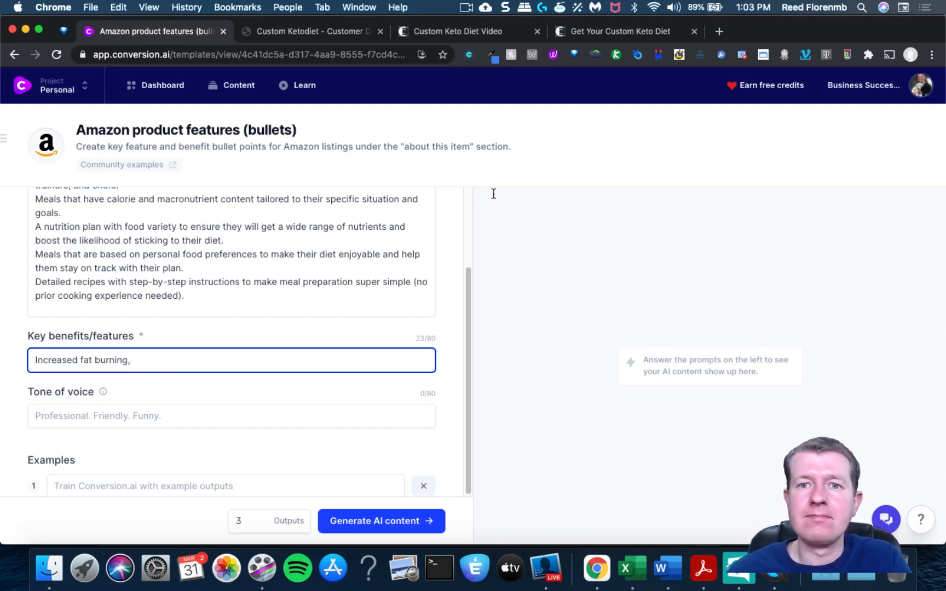
pyautogui.click(615, 31)
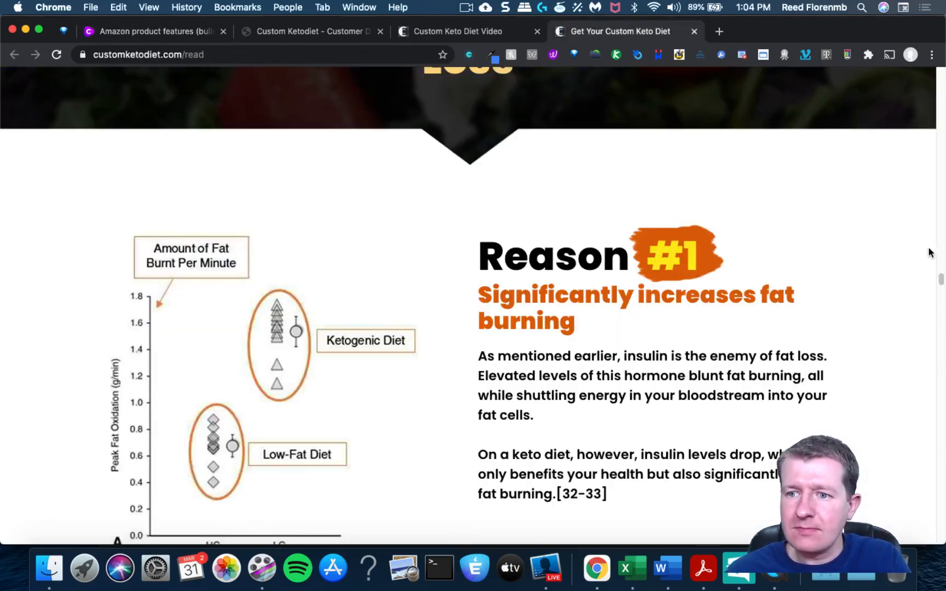
pyautogui.scroll(-3)
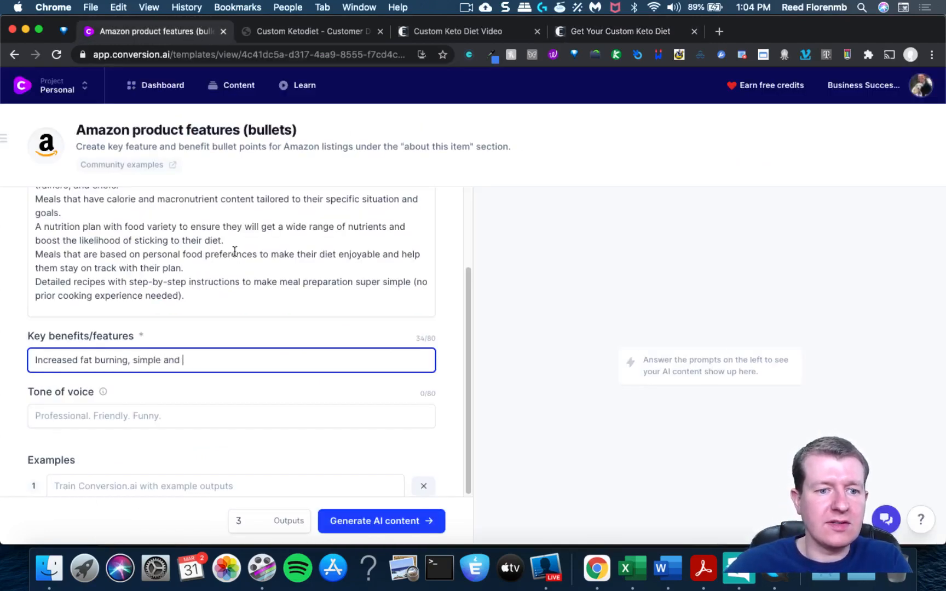
# Step: Add 'easy to follow' to key benefits and remove the trailing comma after checking the keto site tabs
pyautogui.write('easy to follow,')
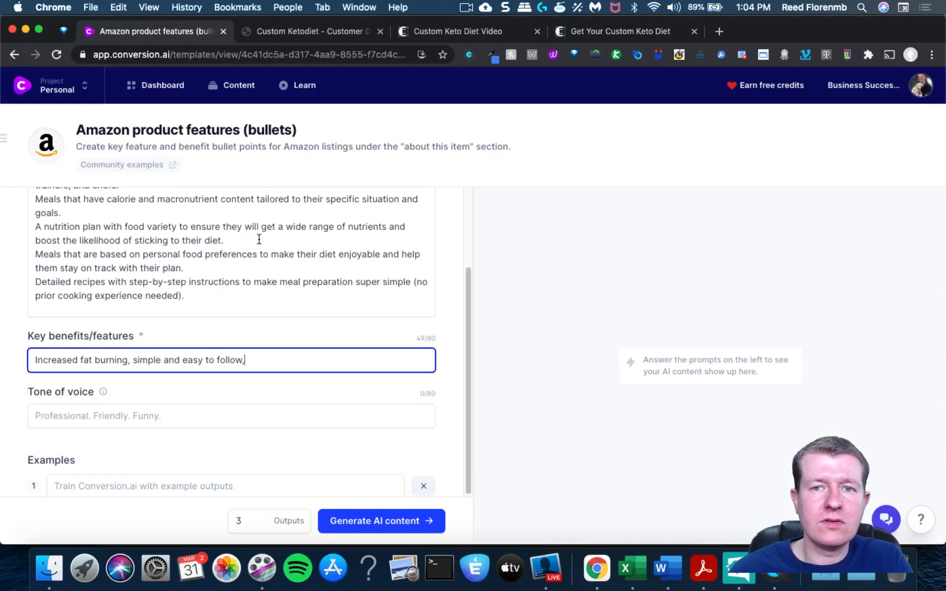
pyautogui.click(619, 31)
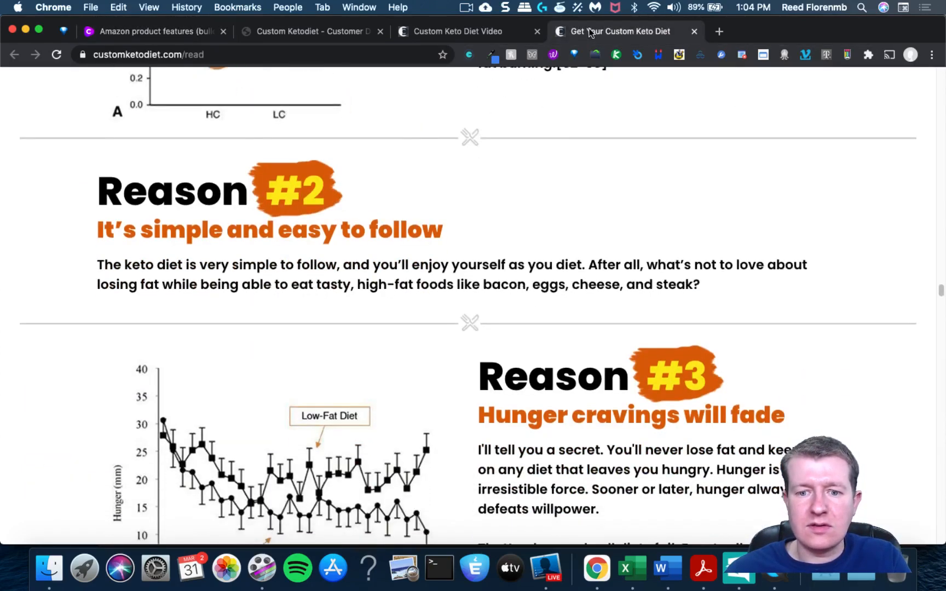
pyautogui.click(311, 30)
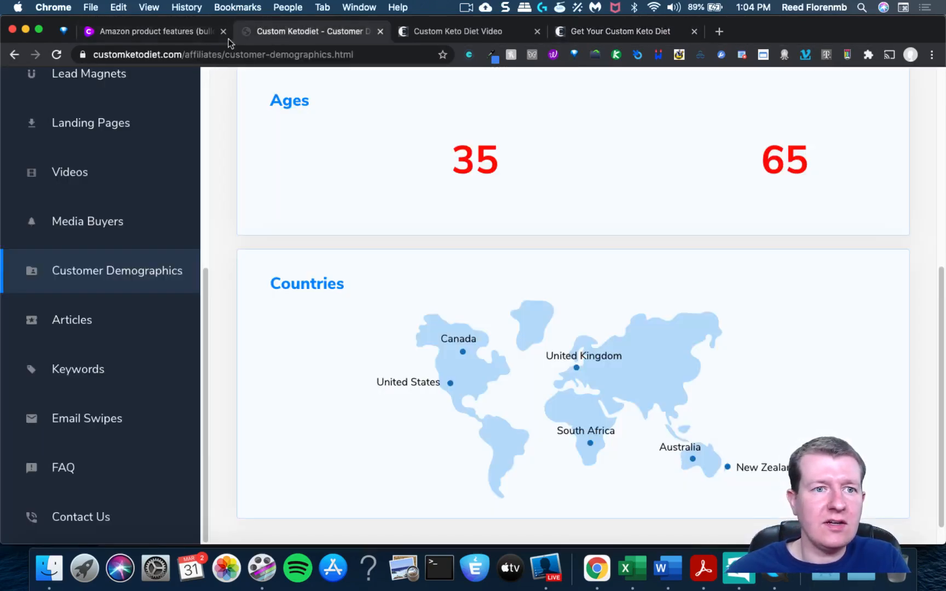
pyautogui.click(154, 30)
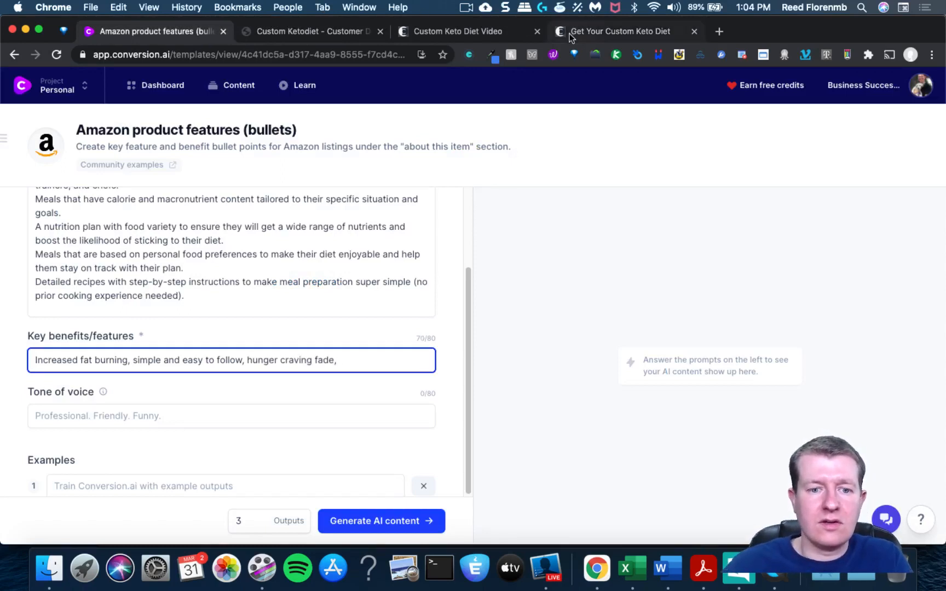
pyautogui.press('Backspace')
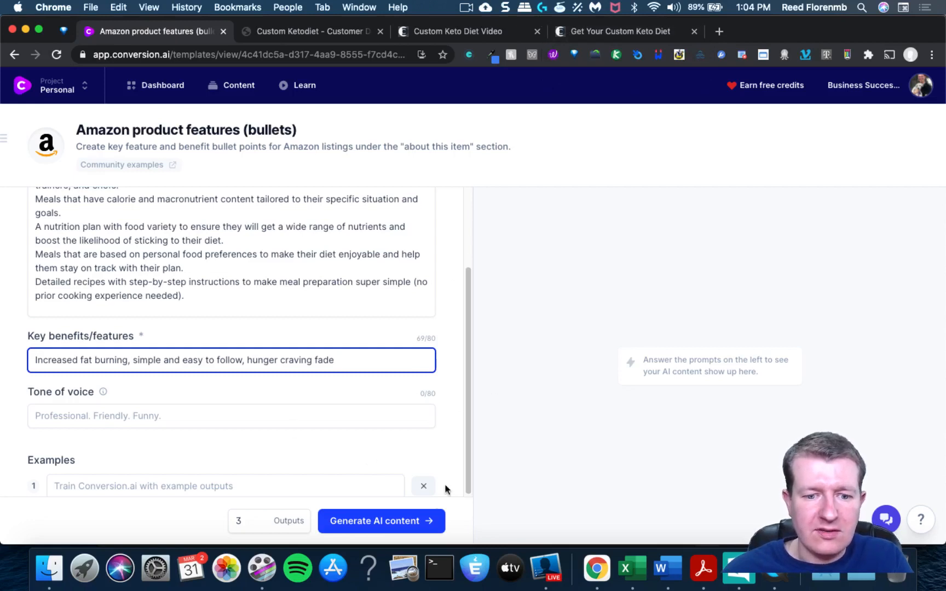
# Step: Generate AI content with 3 outputs from the filled product features template
pyautogui.click(382, 521)
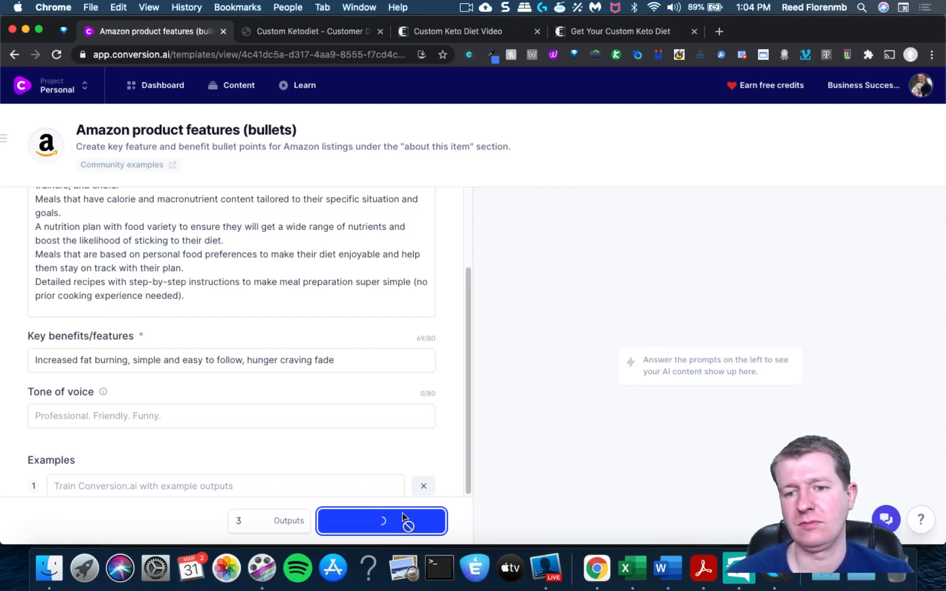
pyautogui.click(381, 522)
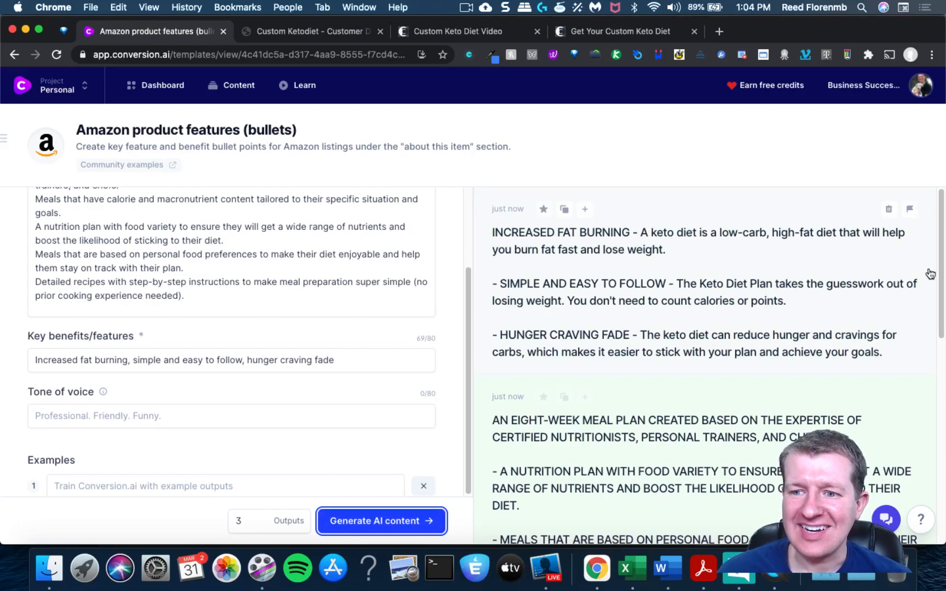
# Step: Read through the generated bullet outputs about fat burning, meal plan, recipes and nutrition variety
pyautogui.scroll(-3)
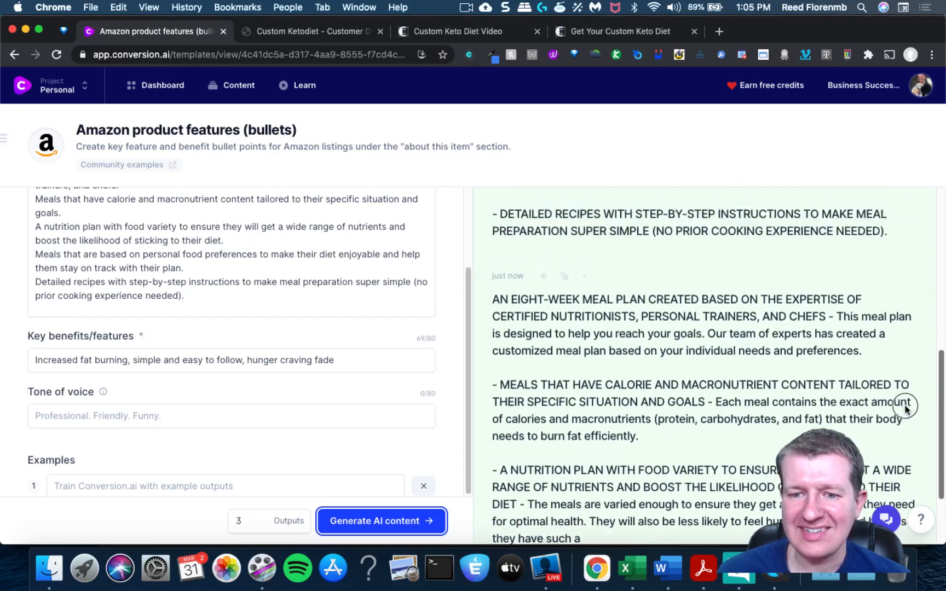
pyautogui.scroll(-3)
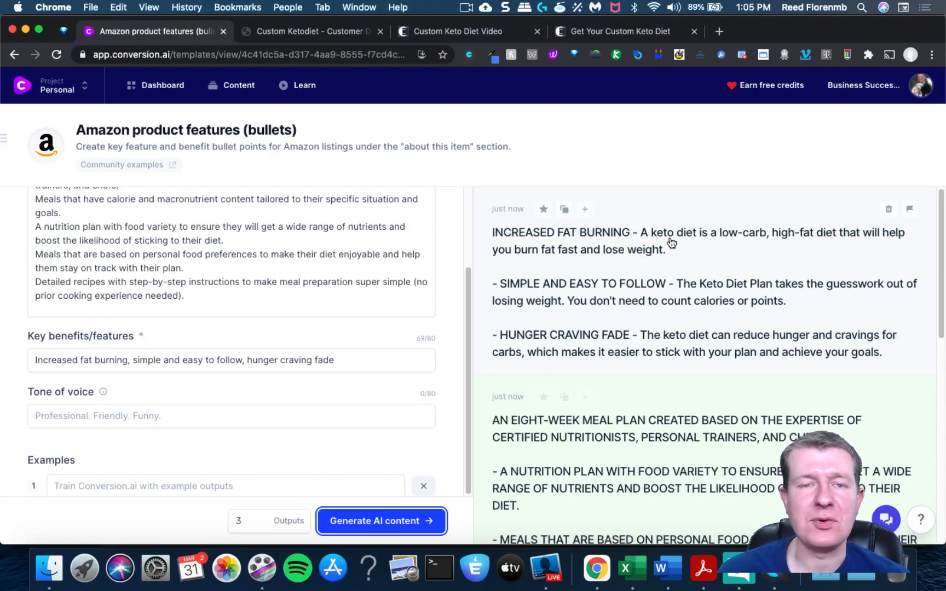
pyautogui.moveTo(646, 279)
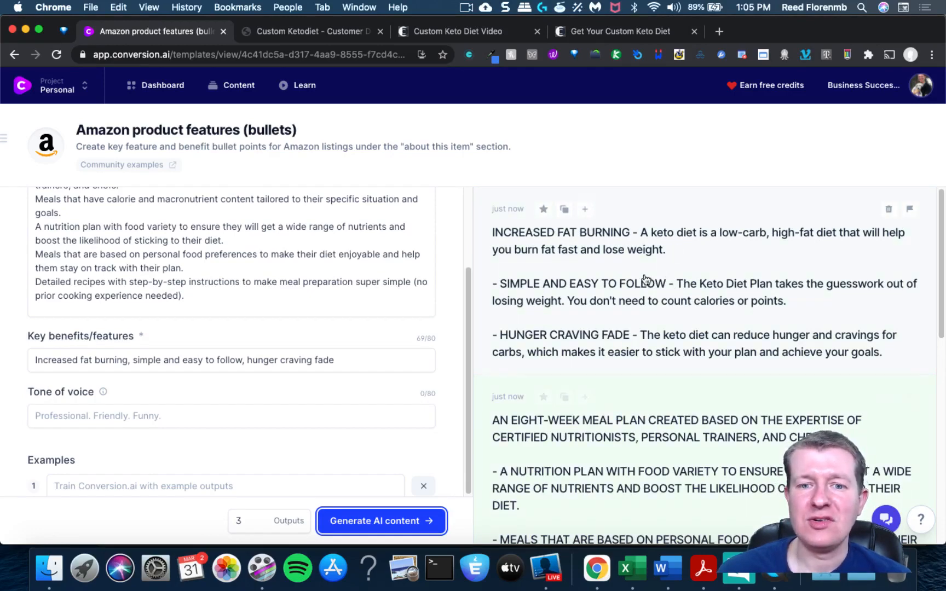
pyautogui.moveTo(735, 187)
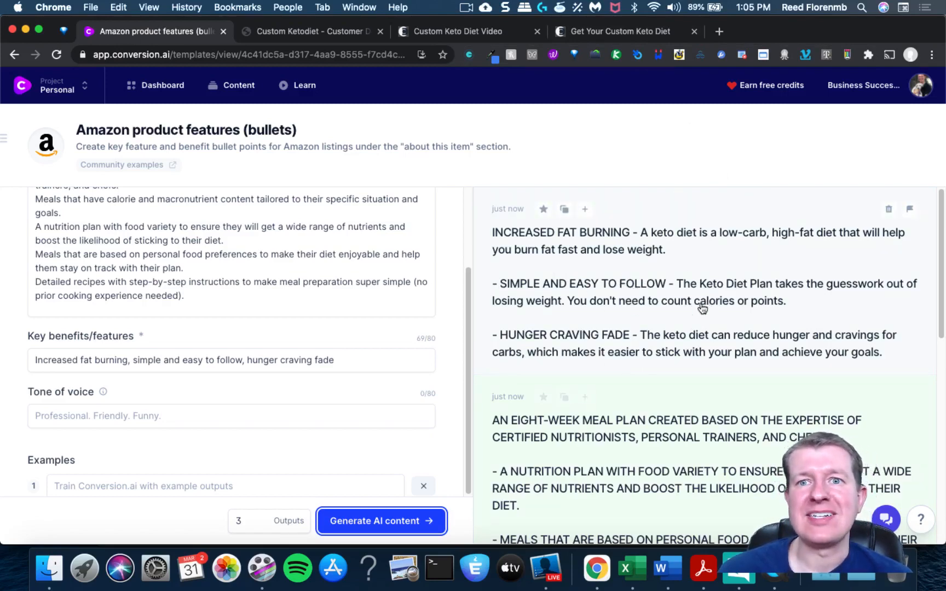
pyautogui.moveTo(643, 287)
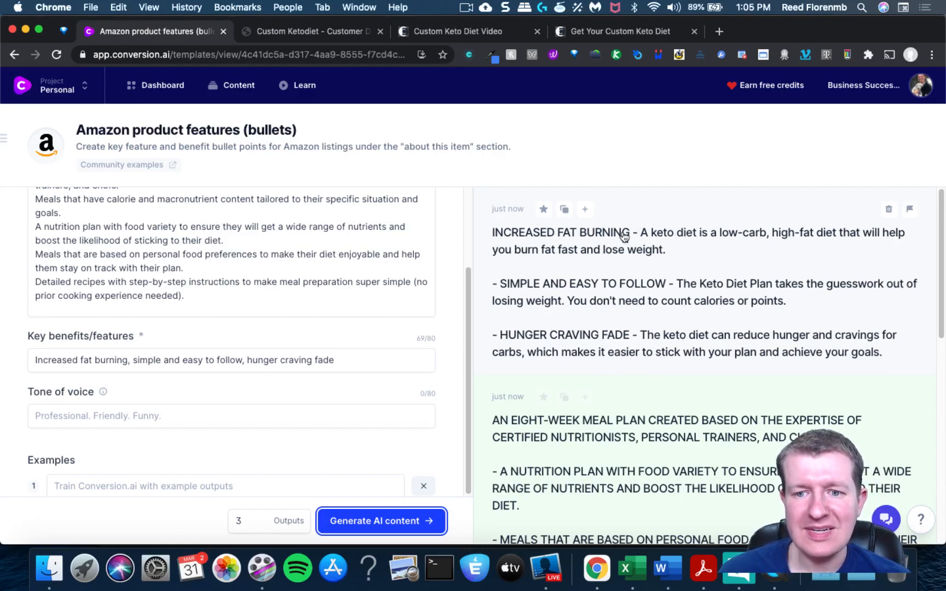
pyautogui.moveTo(700, 303)
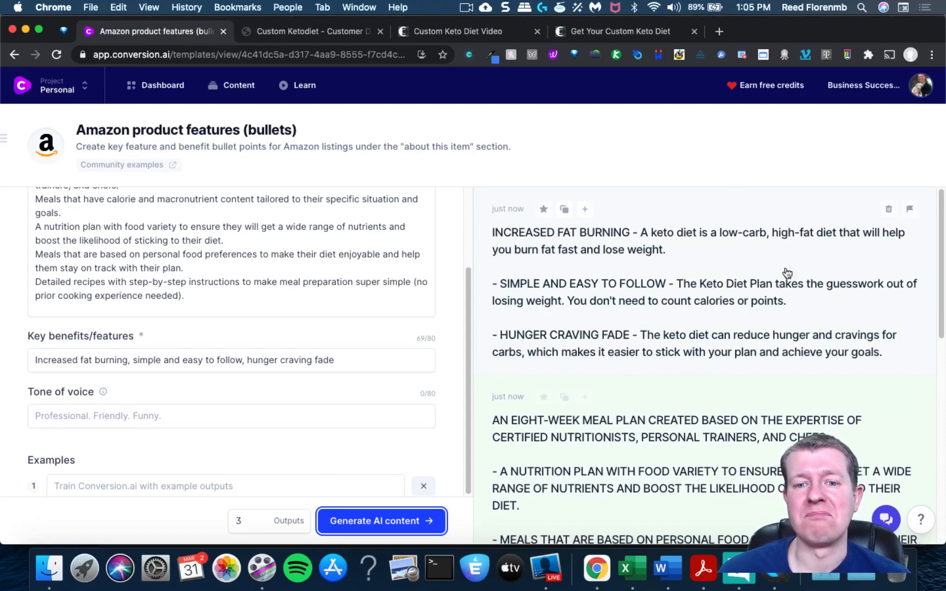
pyautogui.moveTo(740, 264)
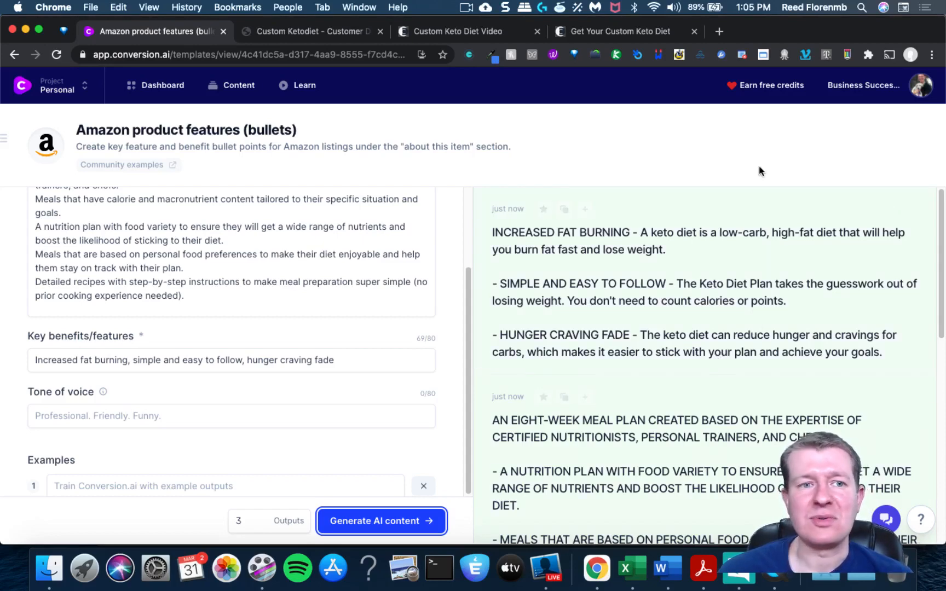
pyautogui.moveTo(674, 136)
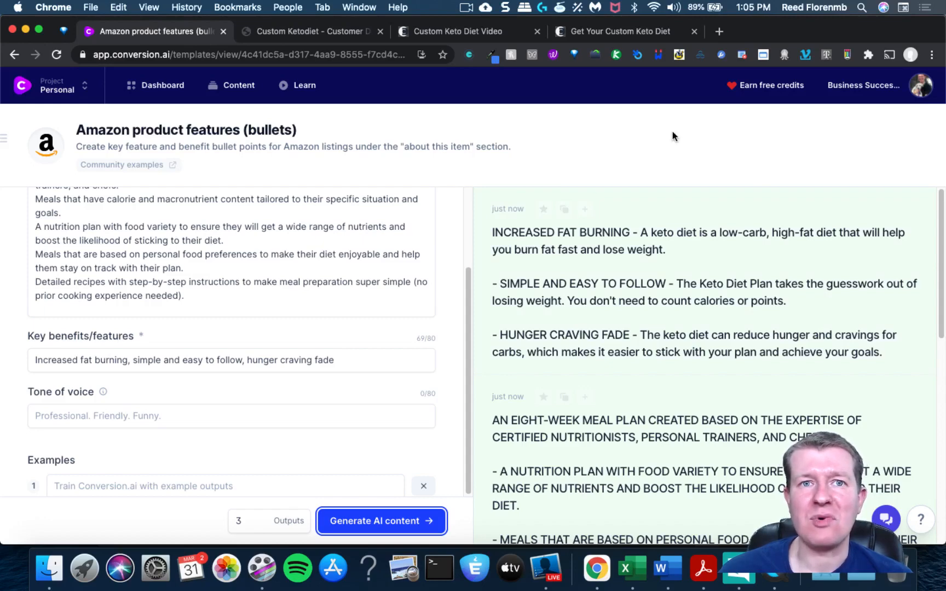
pyautogui.moveTo(244, 194)
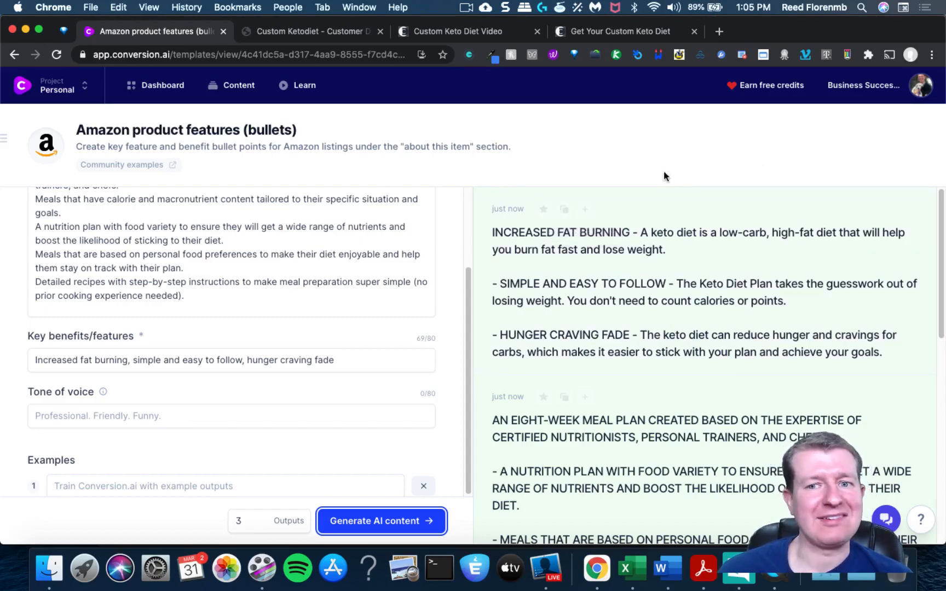
pyautogui.moveTo(546, 149)
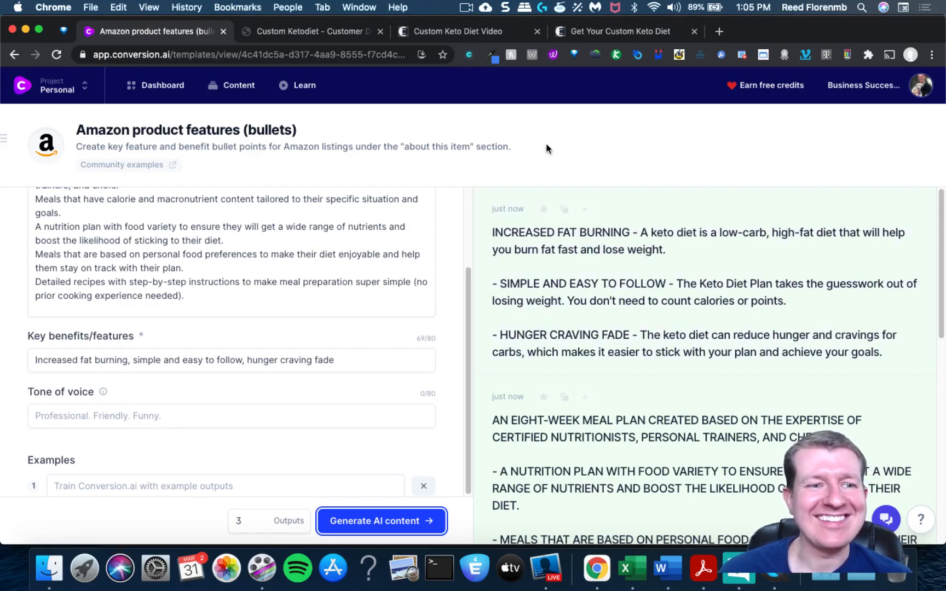
pyautogui.moveTo(526, 176)
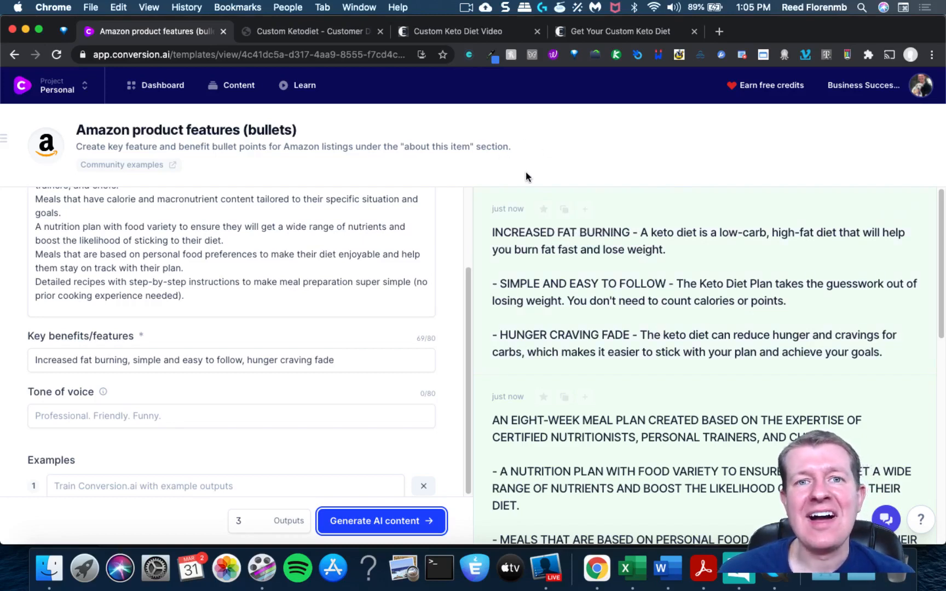
pyautogui.moveTo(336, 136)
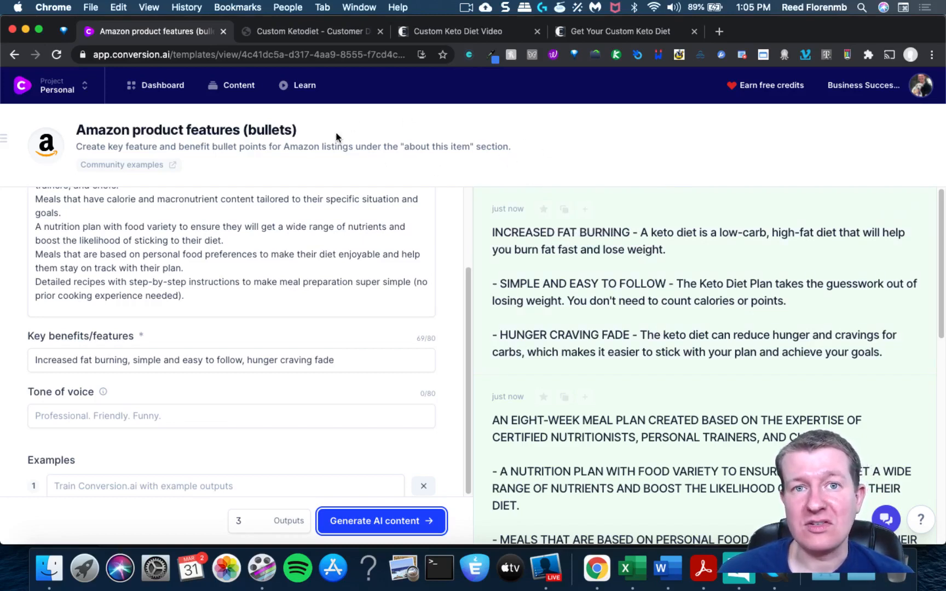
pyautogui.moveTo(356, 171)
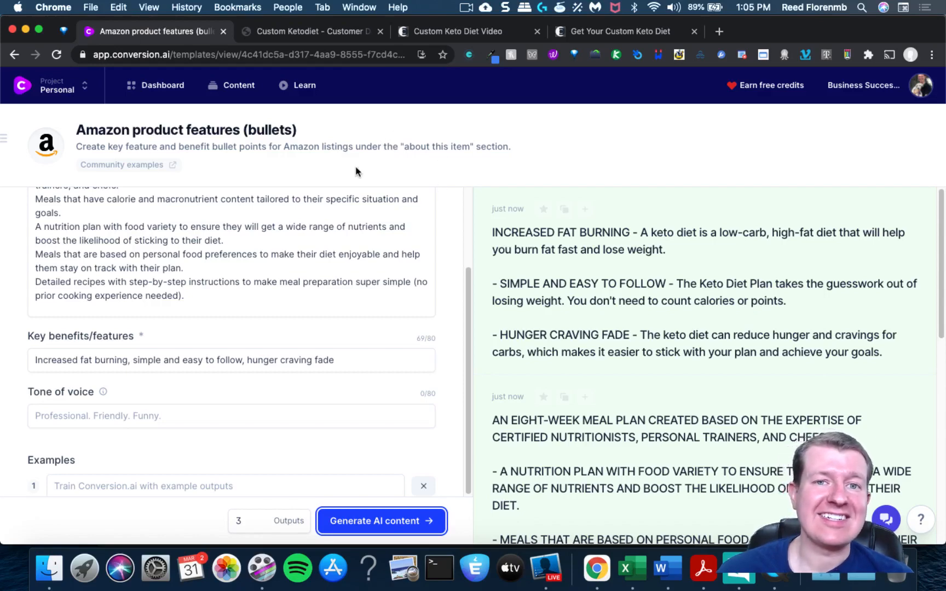